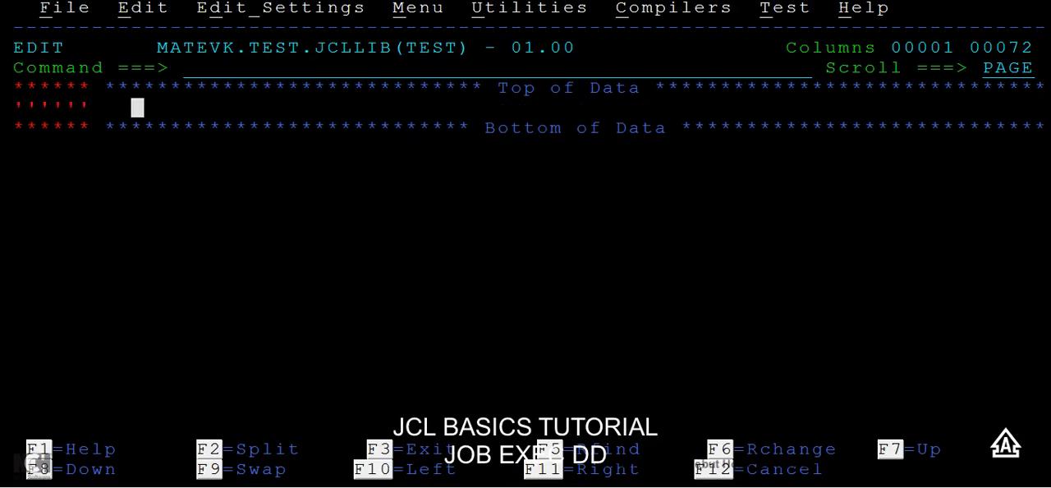
Step: List JOB, EXEC and DD on separate lines, remove the PROC line, and start an arrow after JOB
type("JOB")
type("DD")
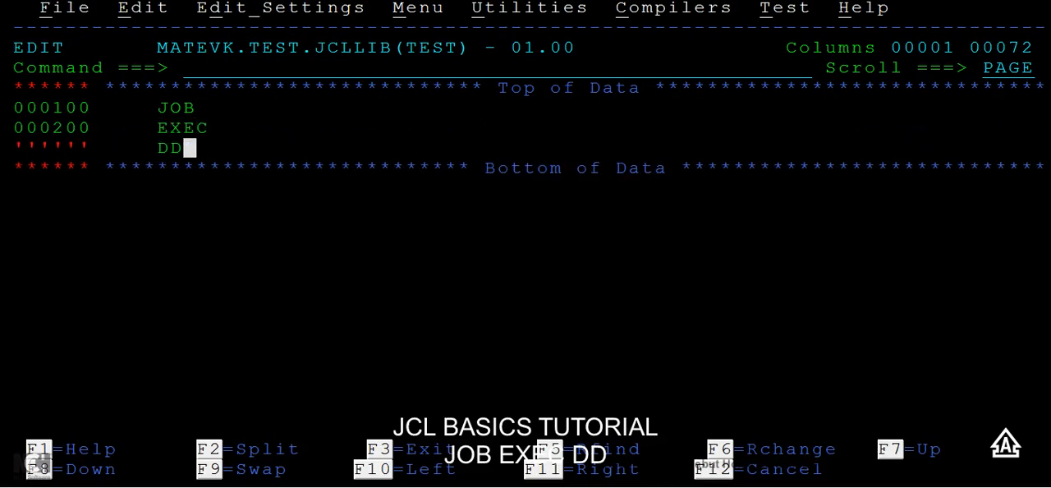
type("PROC")
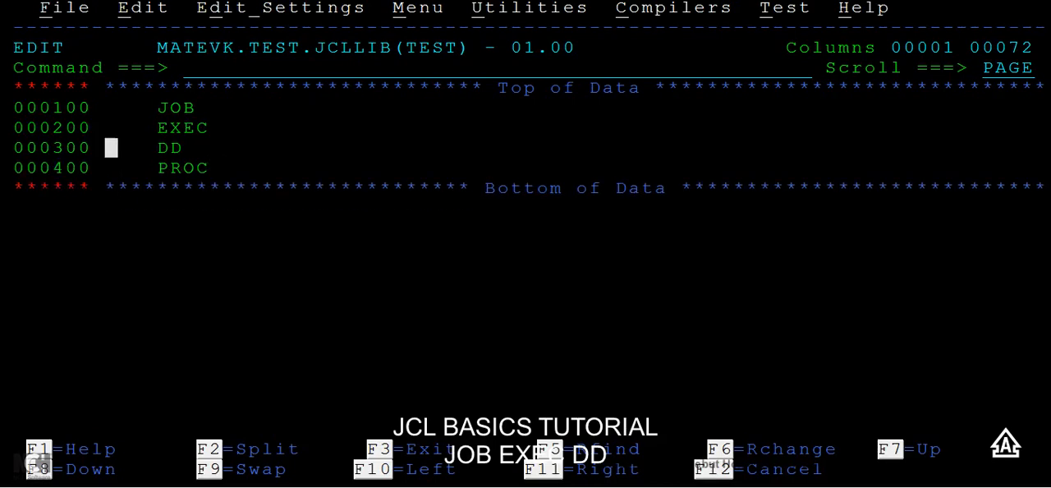
left_click(200, 107)
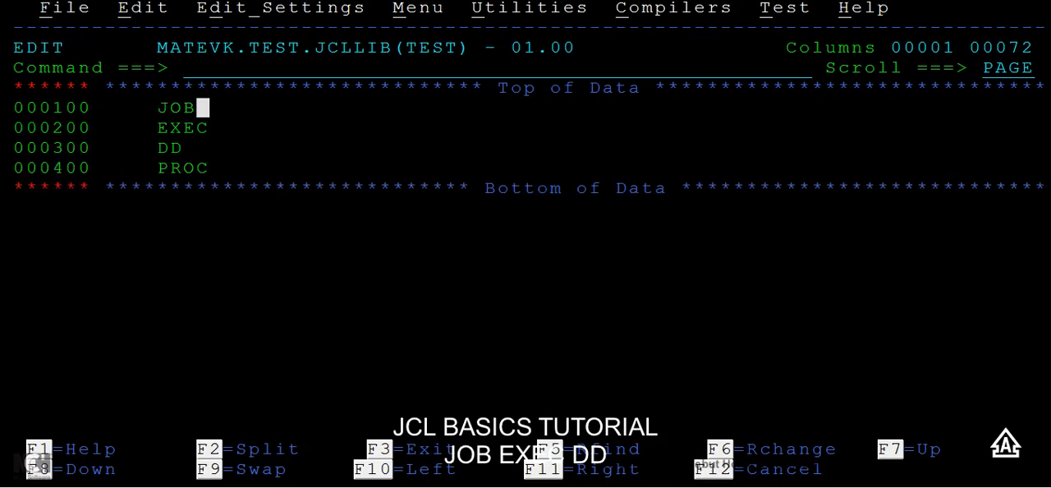
type("-")
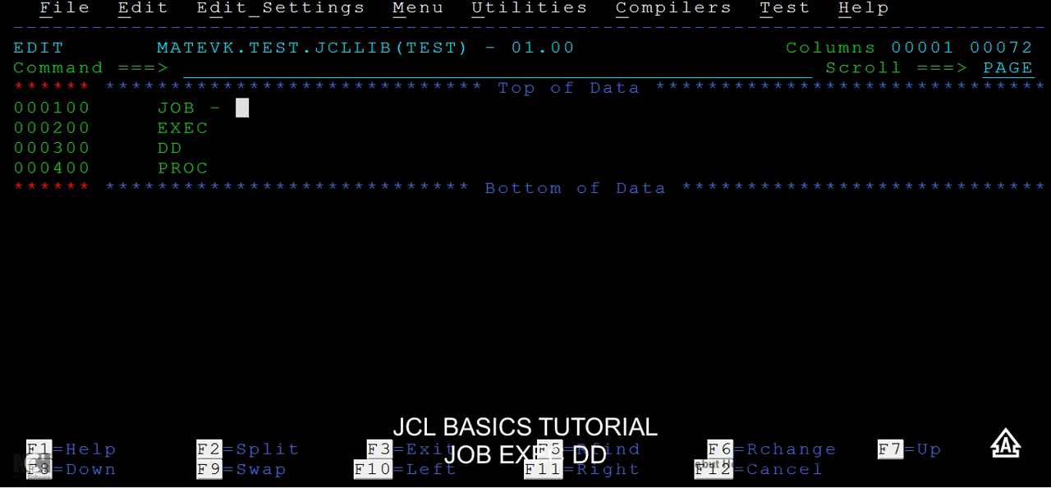
type(">")
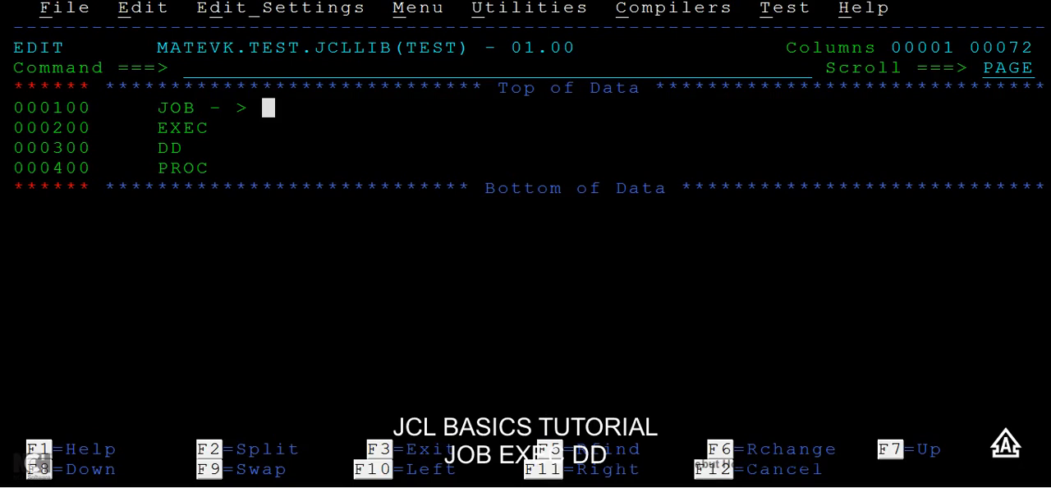
key("Down")
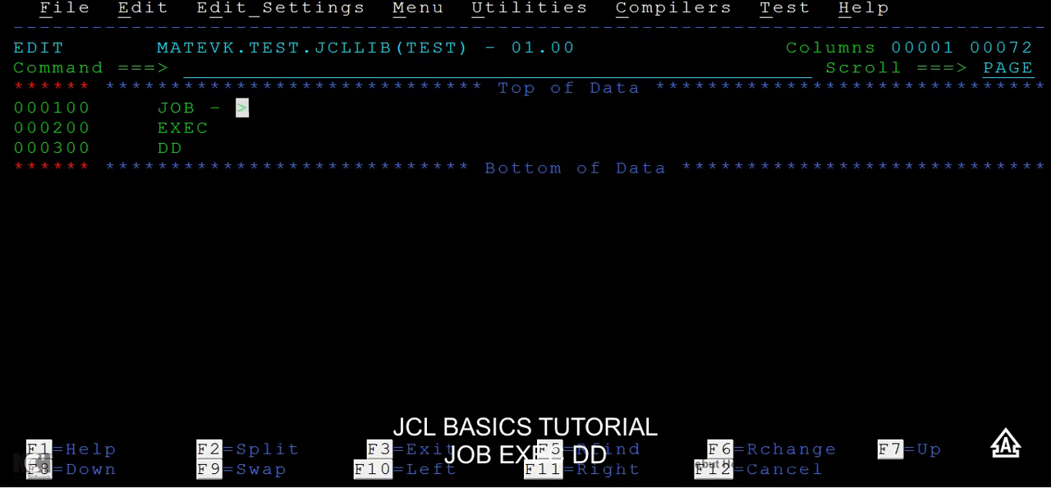
Step: Add a '->' arrow after the statement keyword, aligned in the same column as the others
left_click(239, 127)
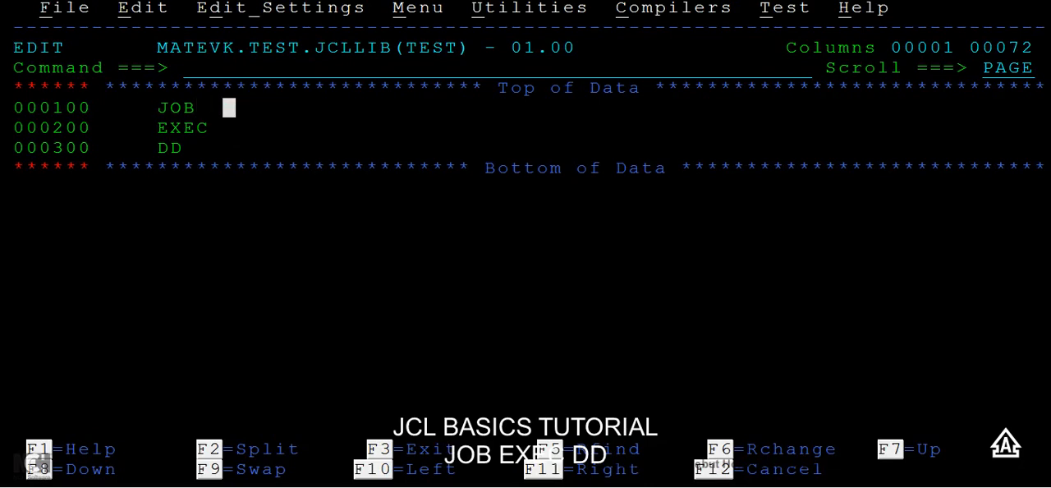
type("->")
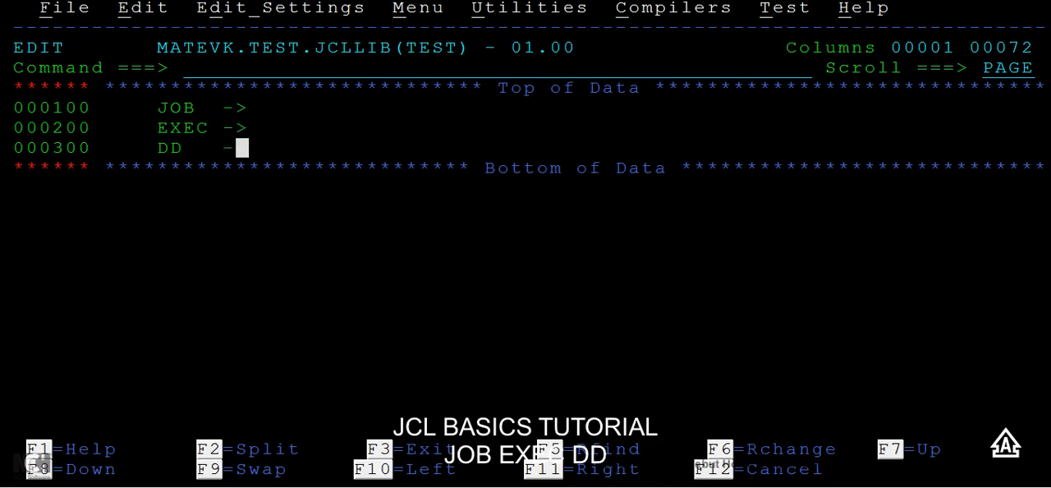
Step: Write 'JOBNAME, JOB OPERAND, POSITIONAL AND KEYWORD PARAMETERS' after the JOB arrow
left_click(267, 107)
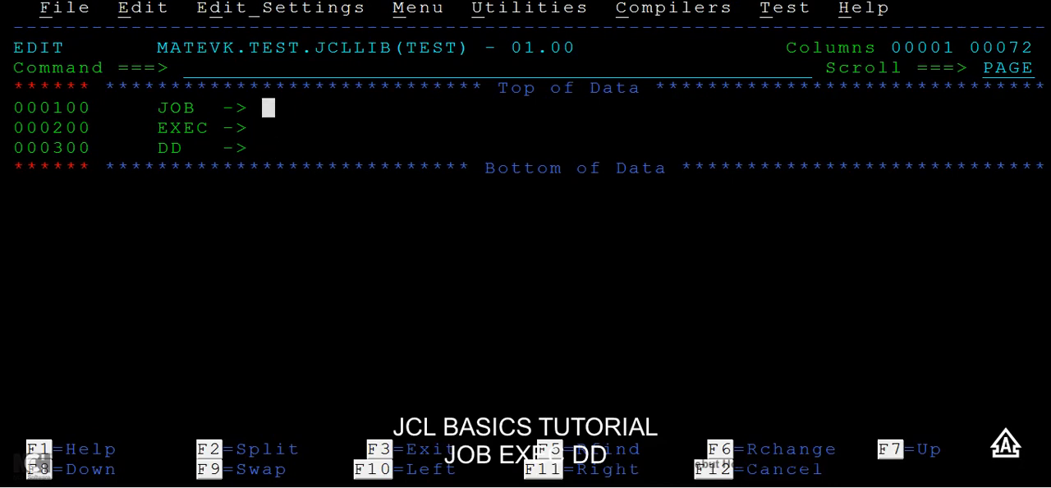
type("JOBNA")
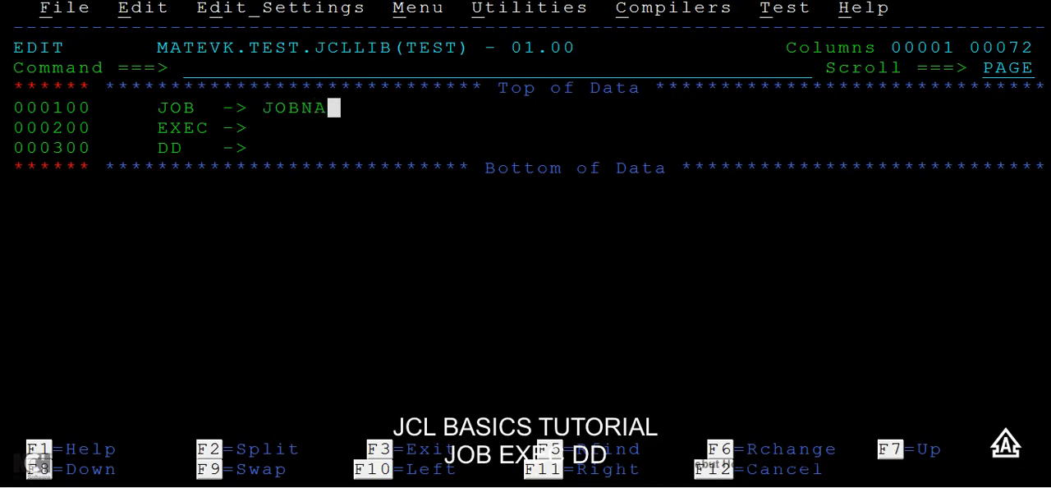
type("ME,JOB")
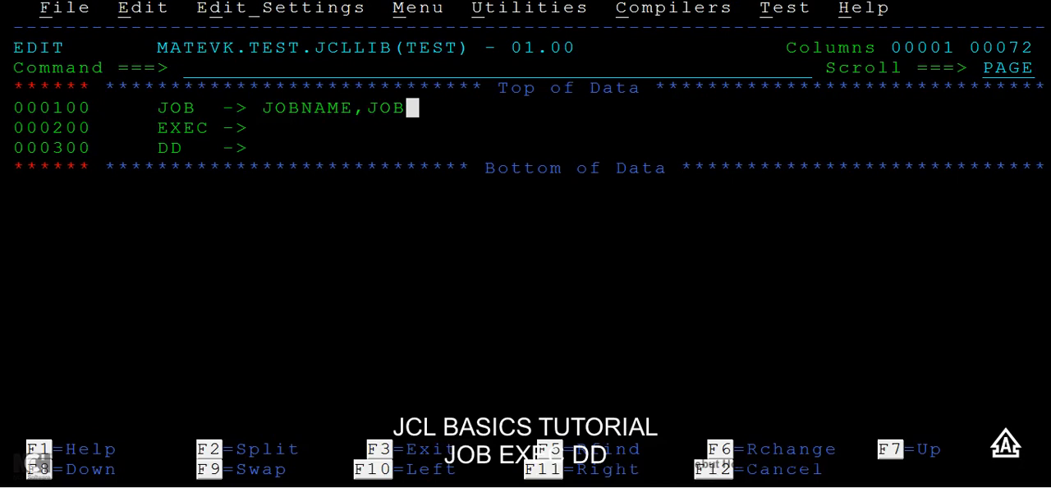
type("OPERAND,")
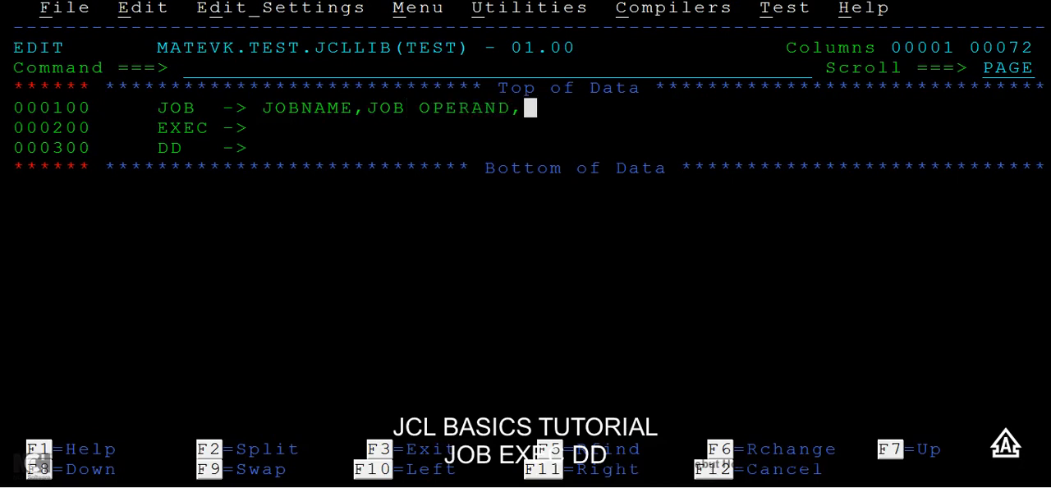
type("KE")
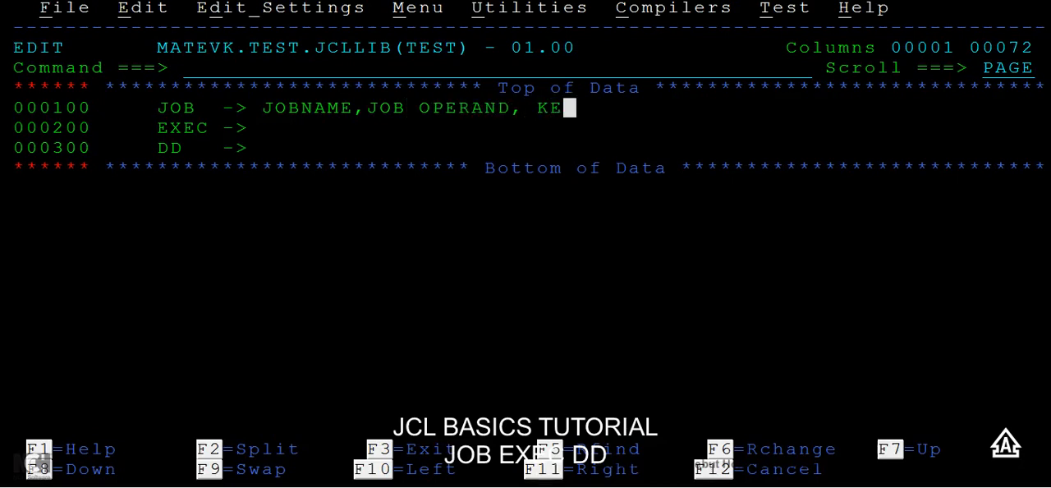
type("POSITIONAL A")
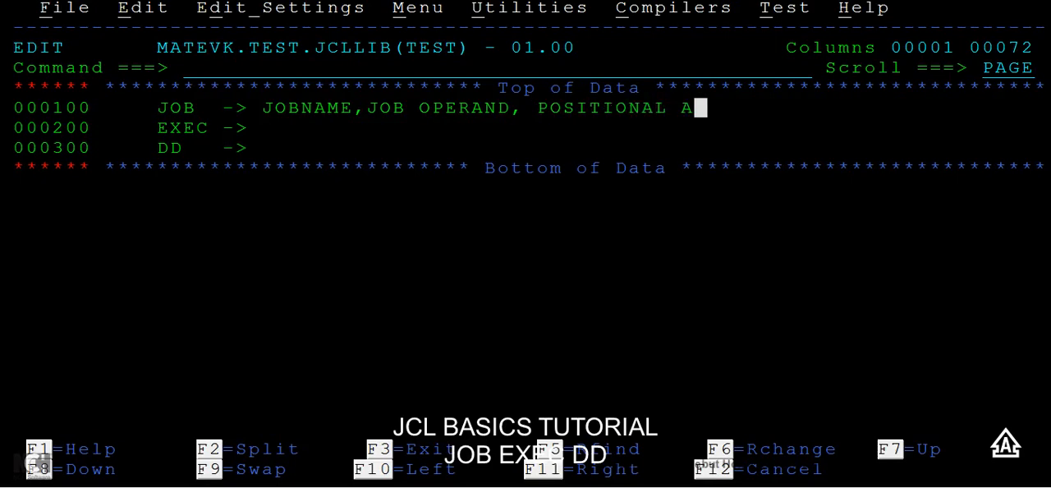
type("ND KEYWORD")
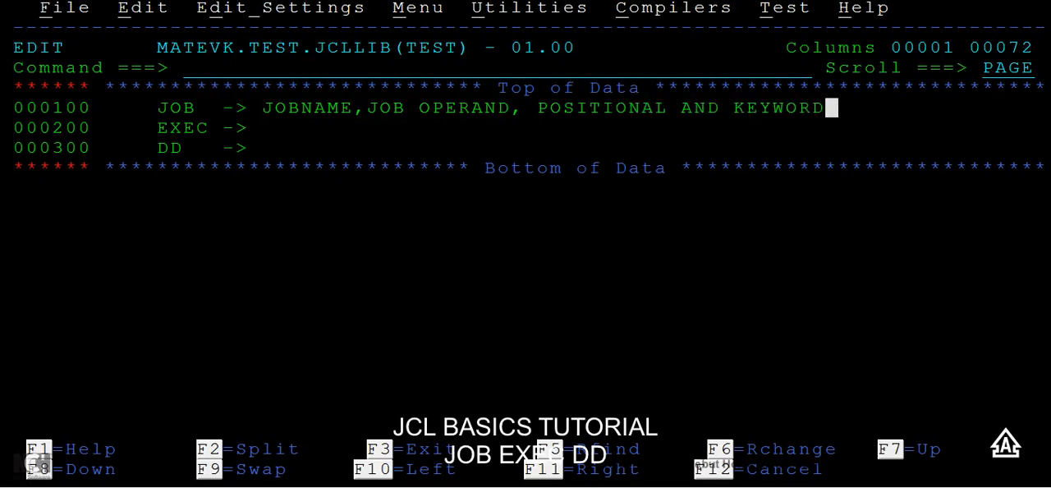
type("PARATMER")
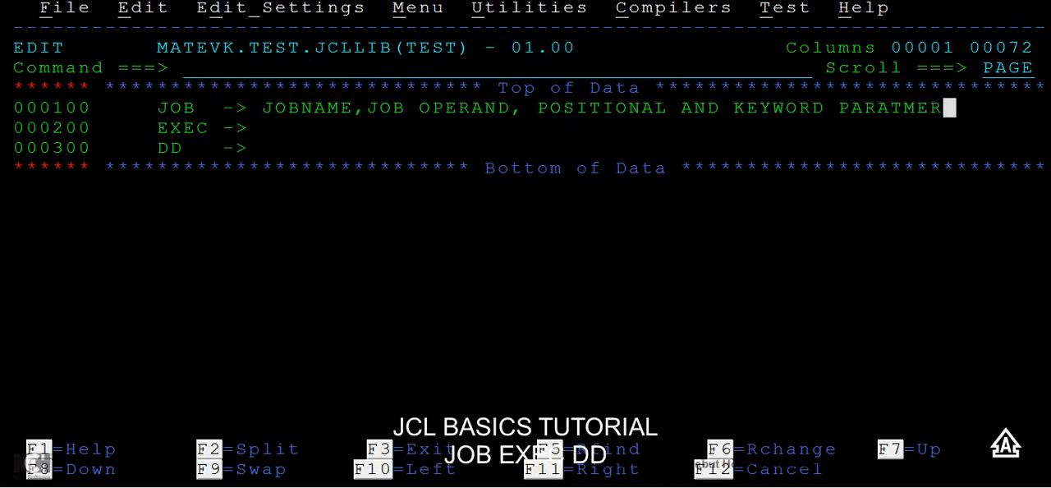
type("ERS")
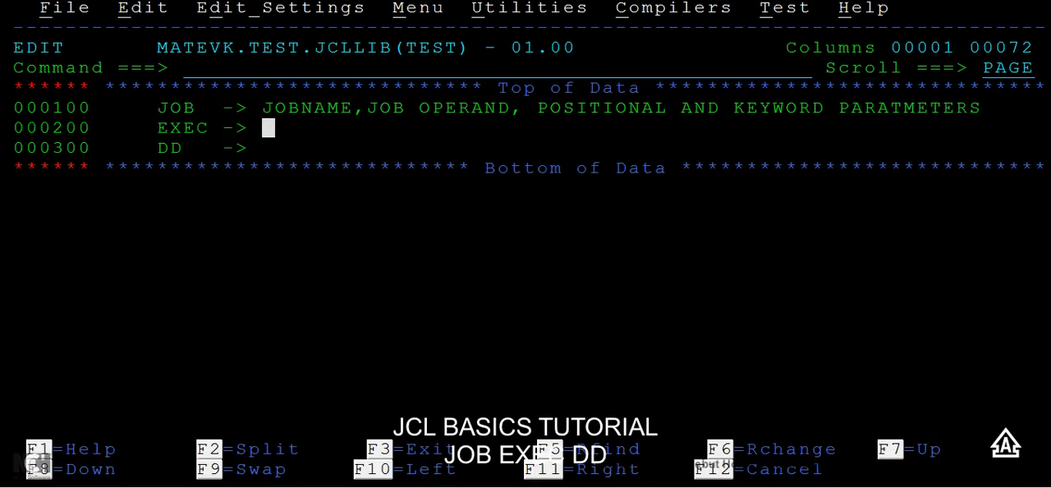
Step: Write 'STEPNAME, EXEC OPERAND, POSITIONAL AND KEYWORD PARAMETERS' after the EXEC arrow
type("NAME")
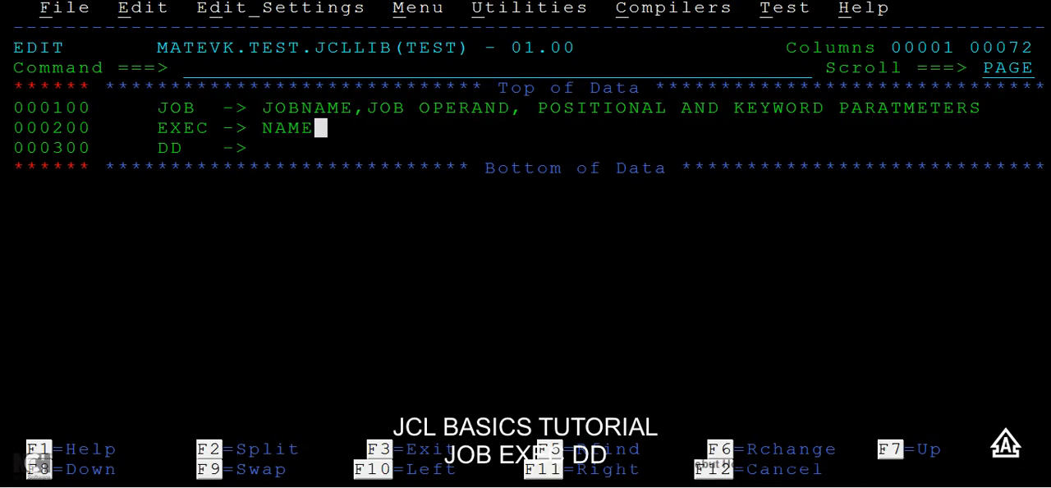
type("ST")
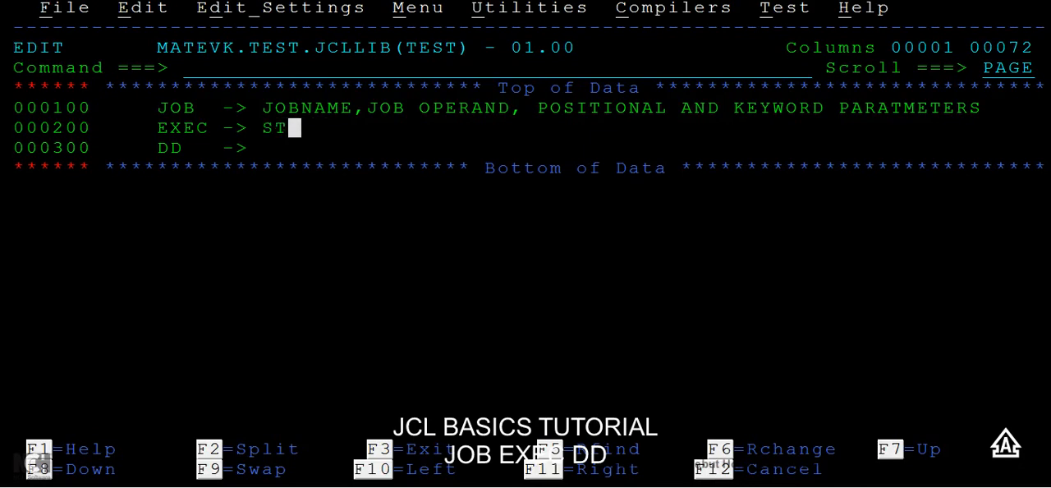
type("EPNAME,")
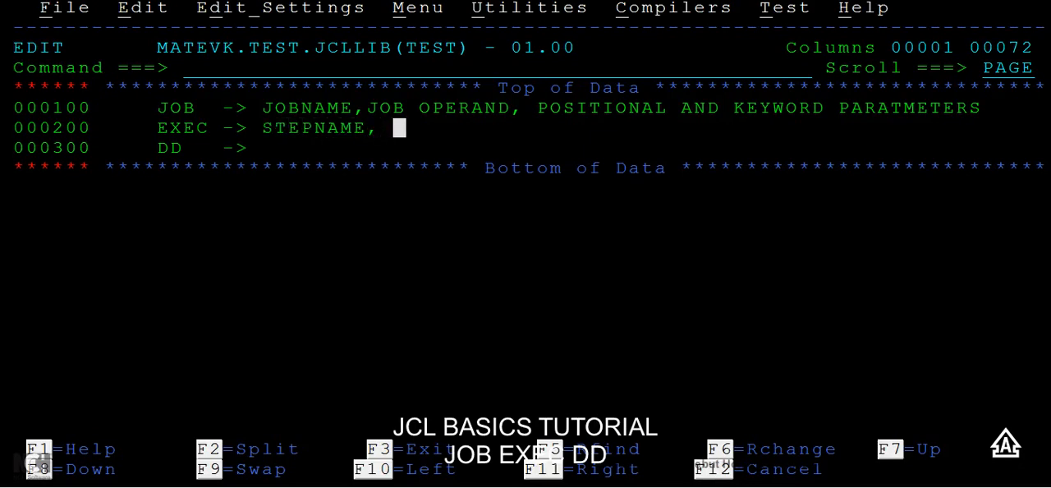
type("EXEC OPENR")
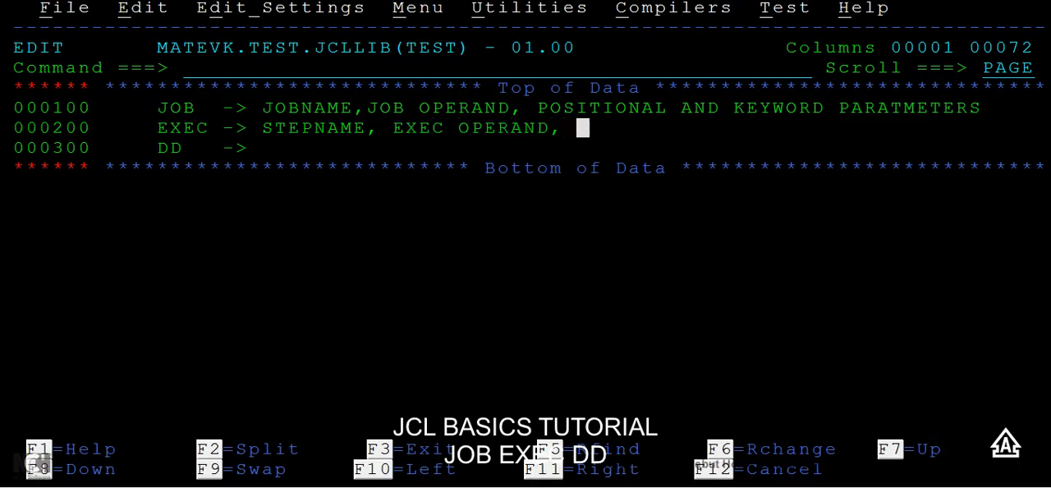
type("POST")
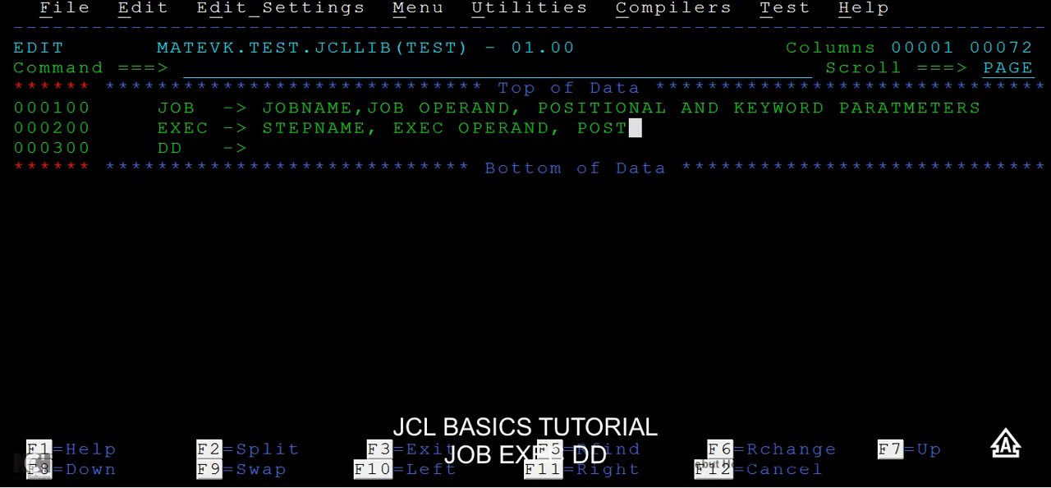
type("IONAL AND K")
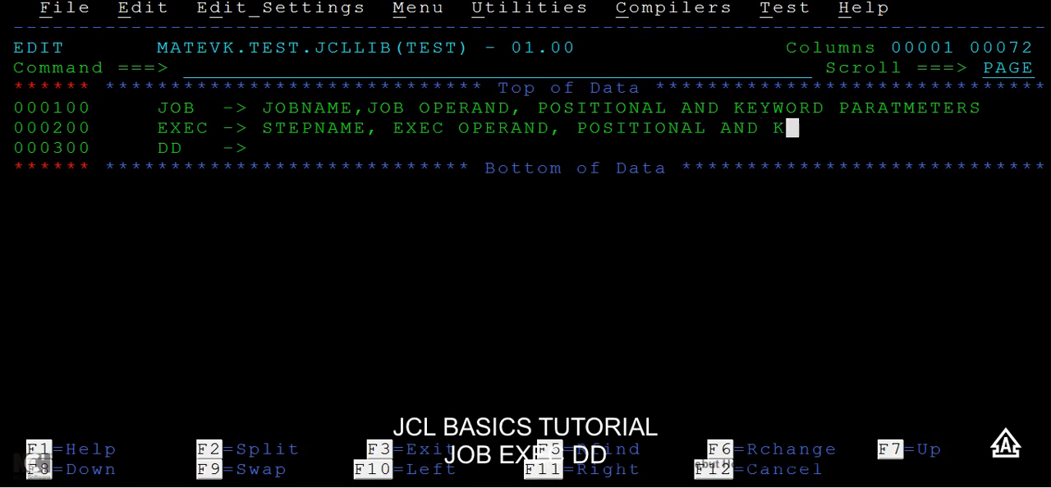
type("EYWORD PA")
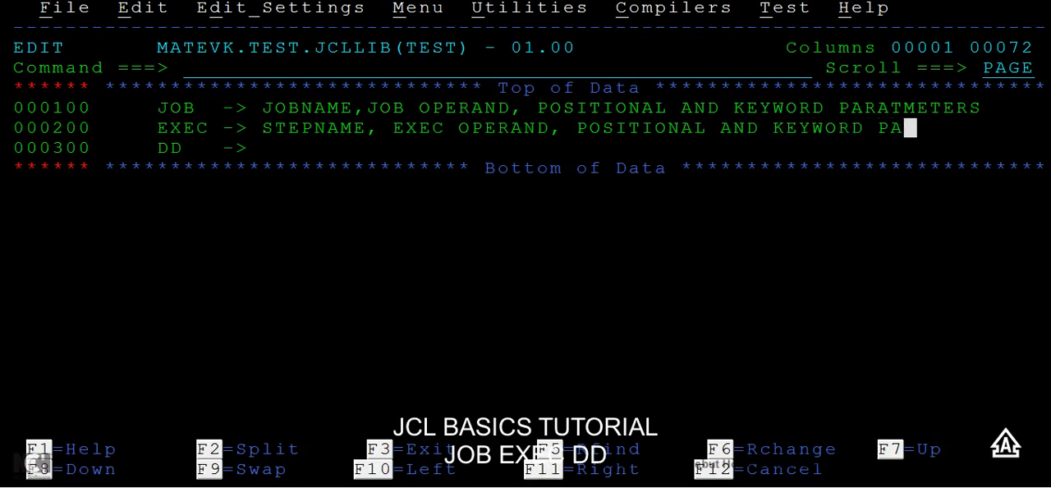
type("RAMETERS")
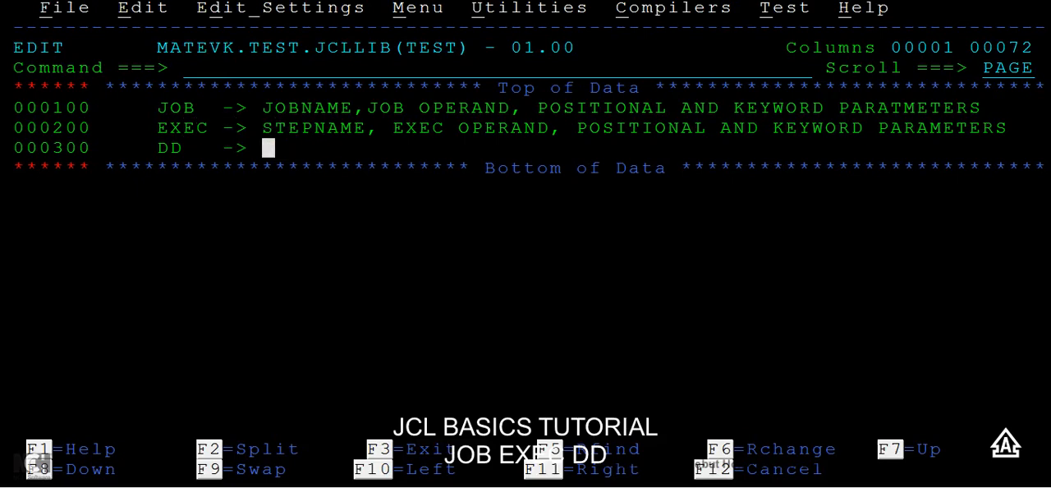
Step: Write 'DDNAME, DD OPERAND POSITIONAL AND KEYWORD PARAMETERS' after the DD arrow
type("DDNAME, DD")
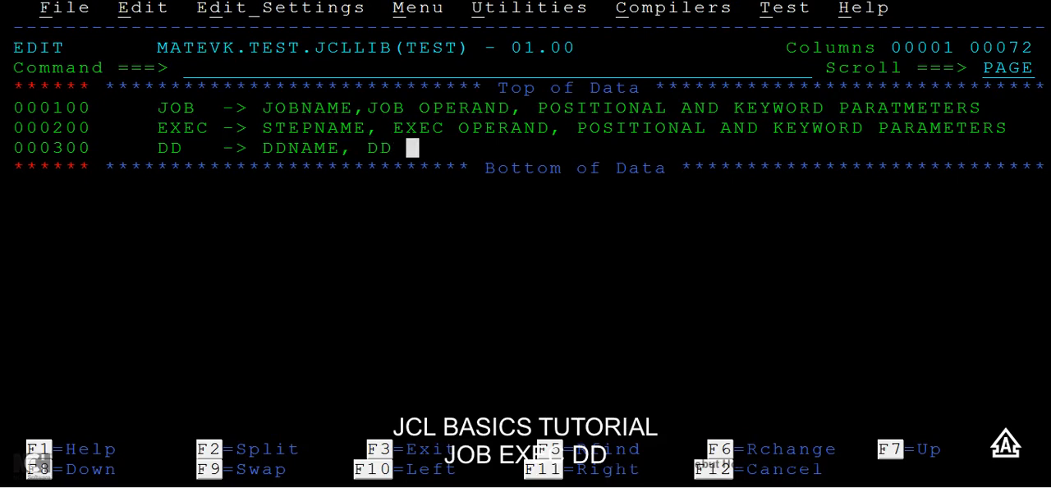
type("OPERAND")
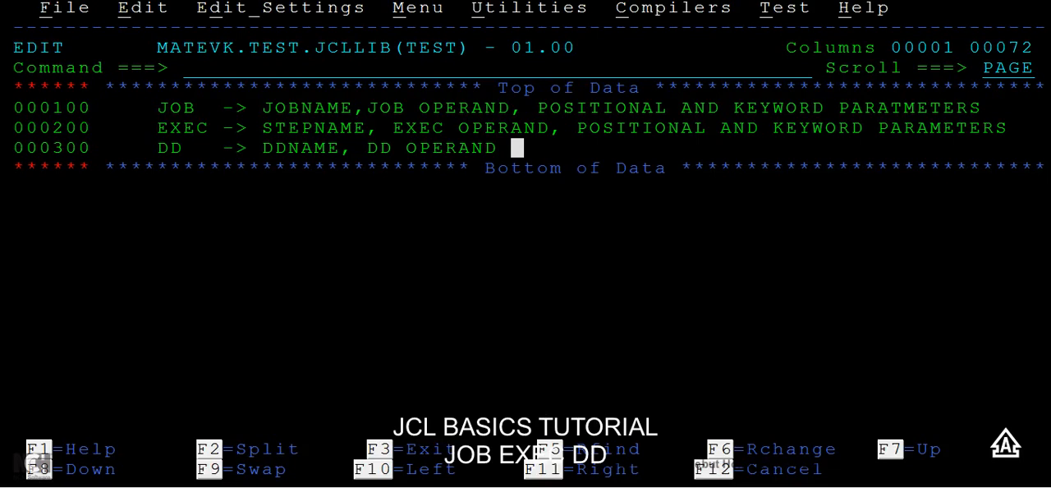
type("POSTI")
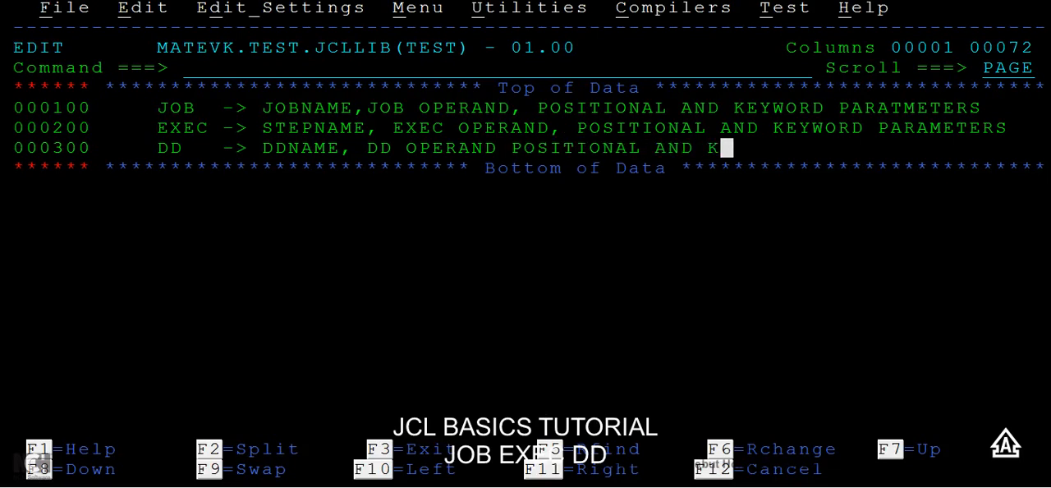
type("EYWORD PAR")
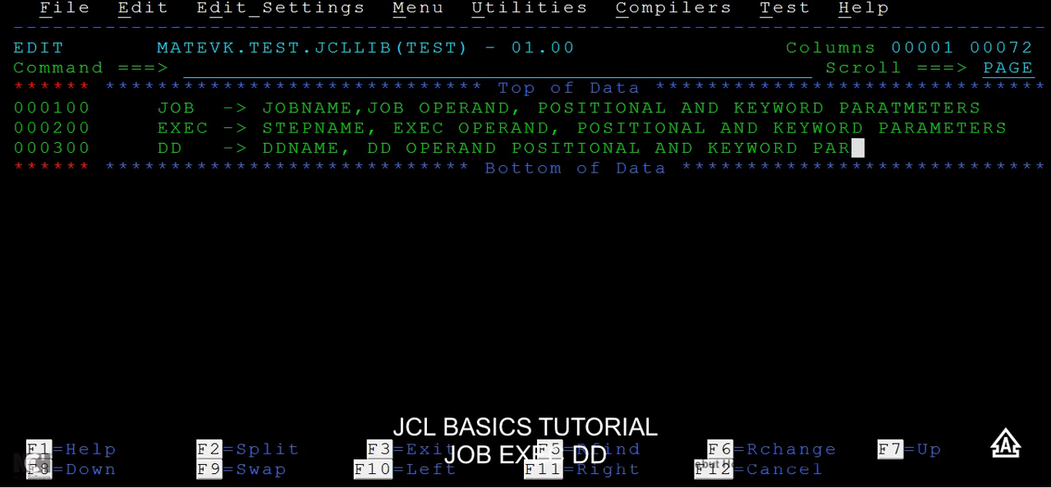
type("AMETERS")
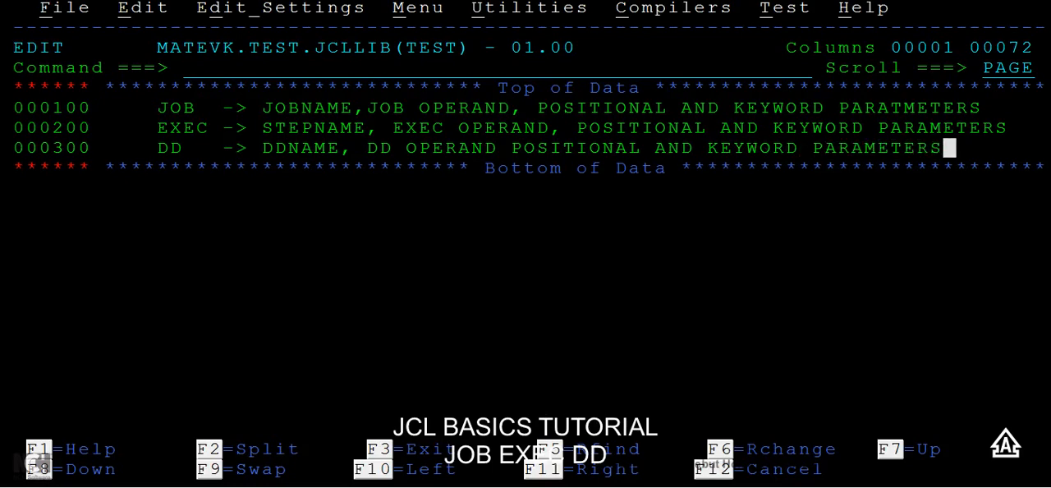